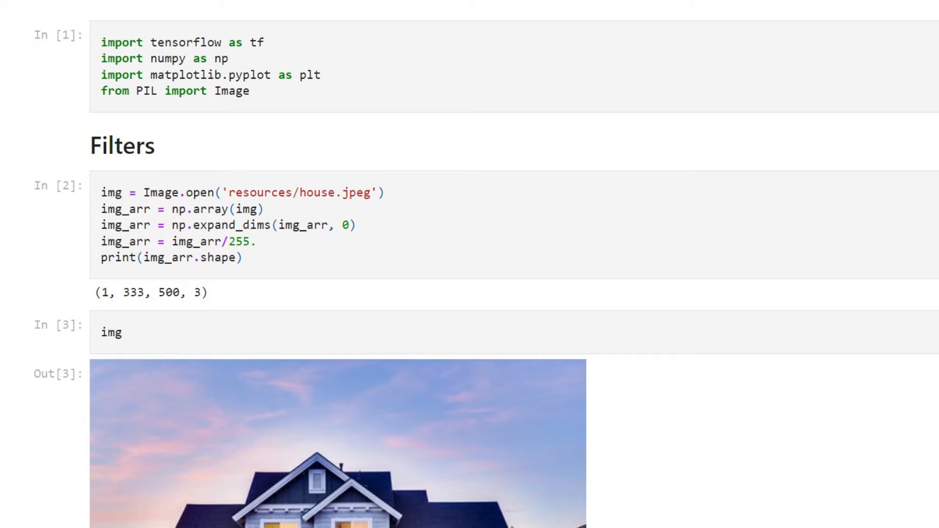
{"action": "left_click_drag", "start_coordinate": [102, 192], "coordinate": [270, 210]}
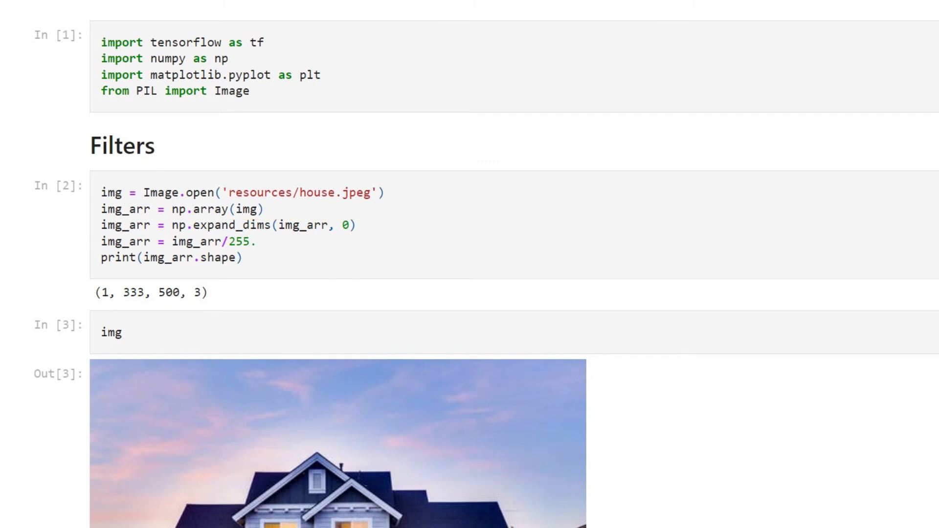
{"action": "scroll", "scroll_direction": "down", "scroll_amount": 3}
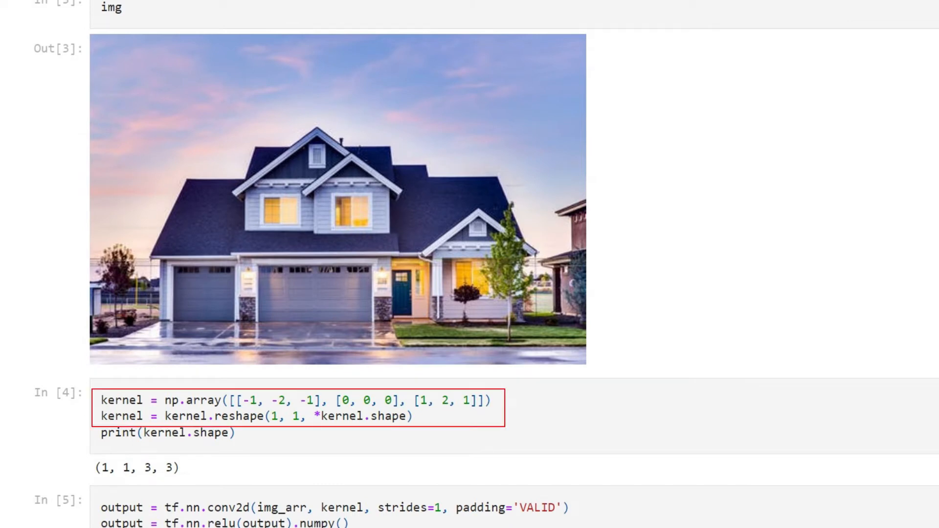
{"action": "scroll", "scroll_direction": "down", "scroll_amount": 3}
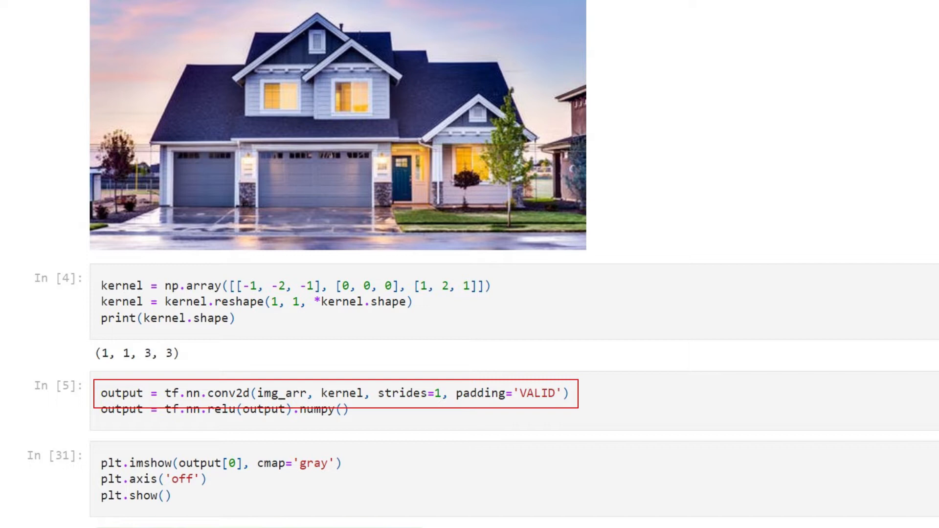
{"action": "scroll", "scroll_direction": "down", "scroll_amount": 3}
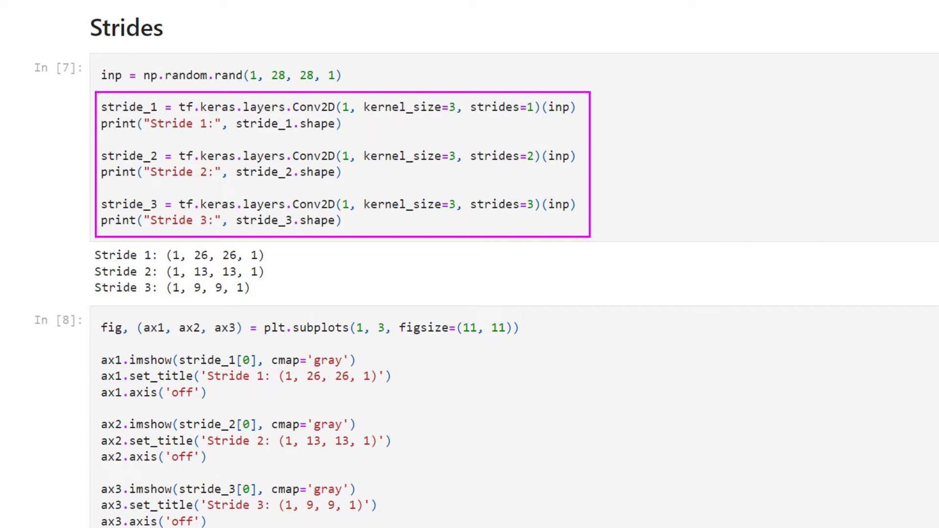
{"action": "scroll", "scroll_direction": "down", "scroll_amount": 3}
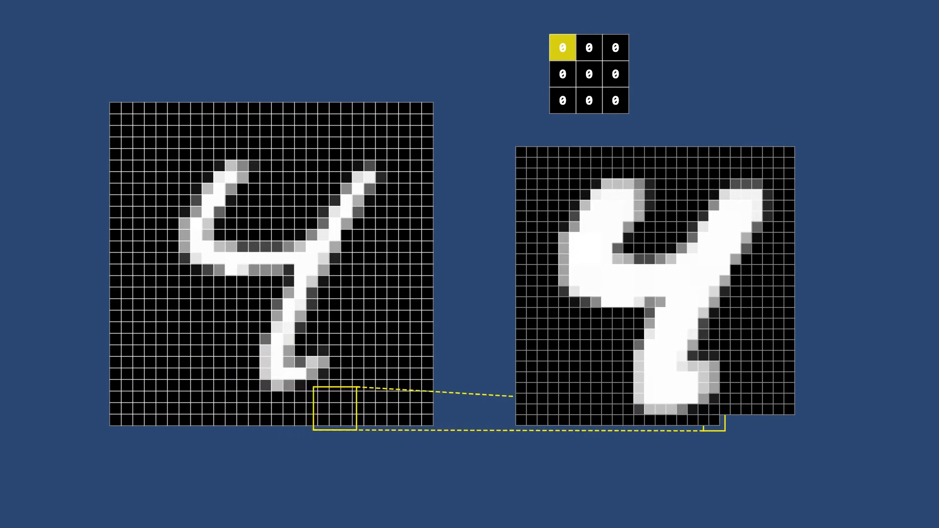
{"action": "scroll", "scroll_direction": "down", "scroll_amount": 3}
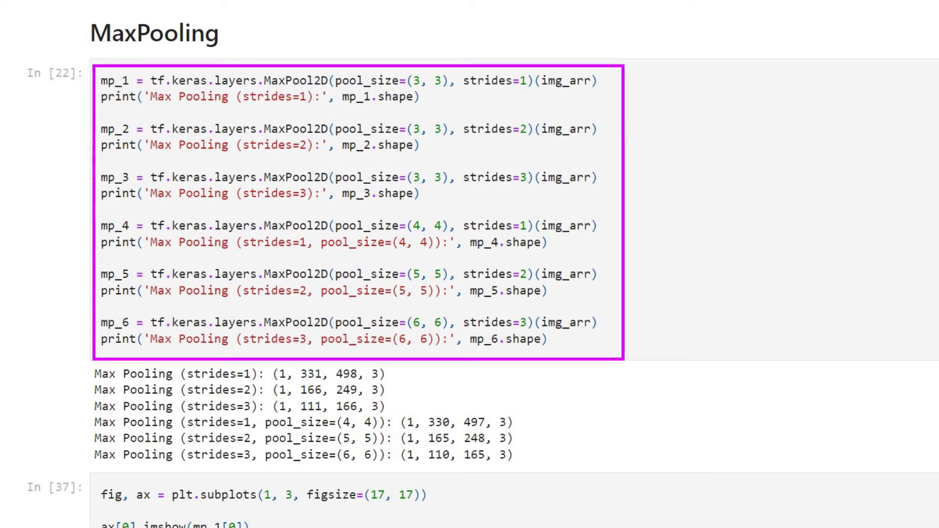
{"action": "scroll", "scroll_direction": "down", "scroll_amount": 3}
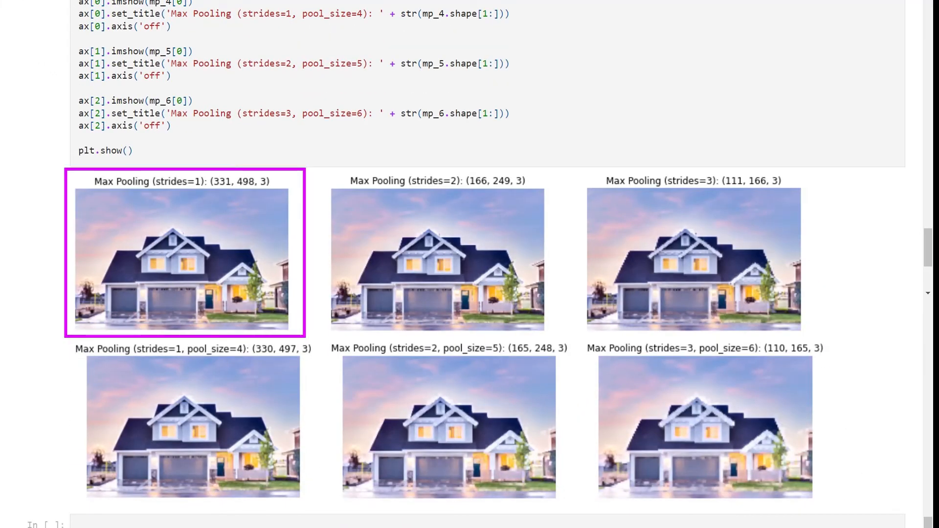
{"action": "left_click", "coordinate": [706, 259]}
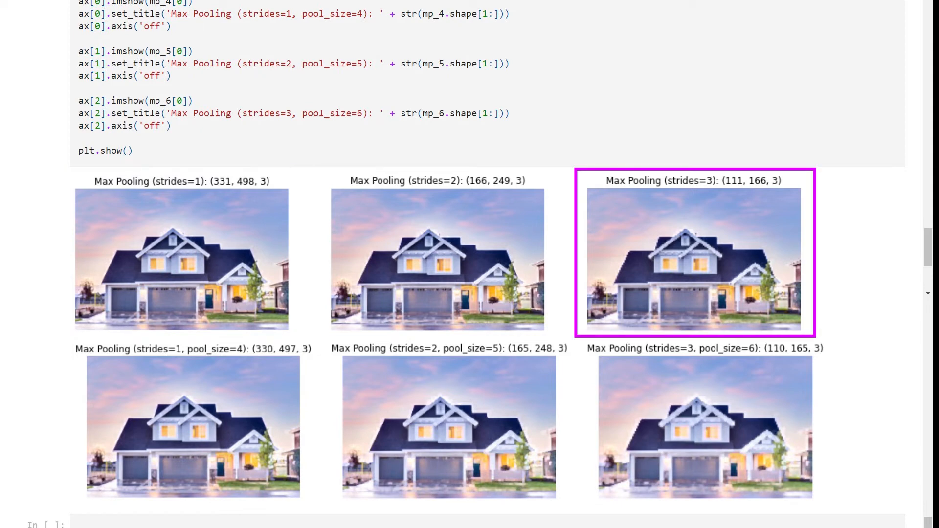